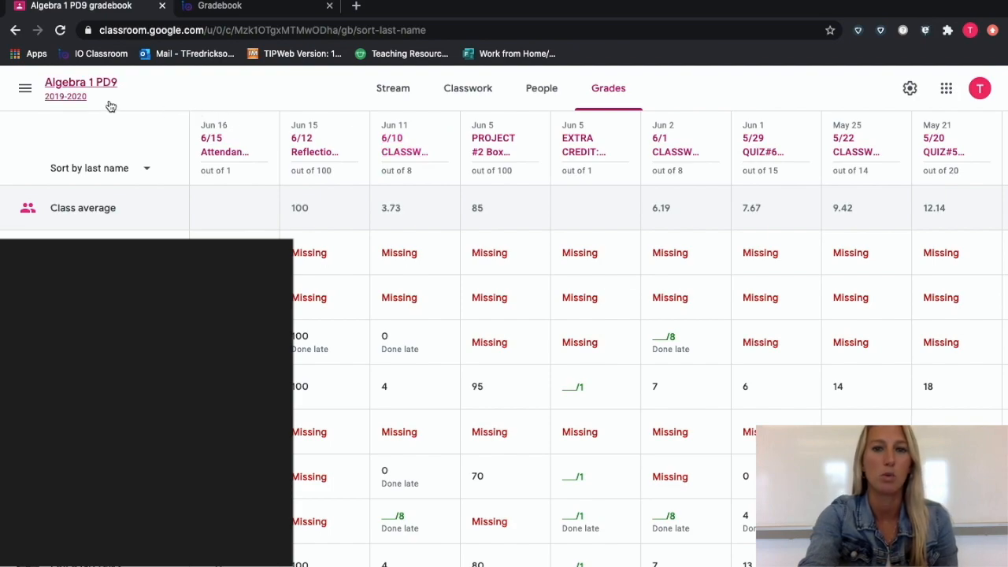
mouse_move(355, 132)
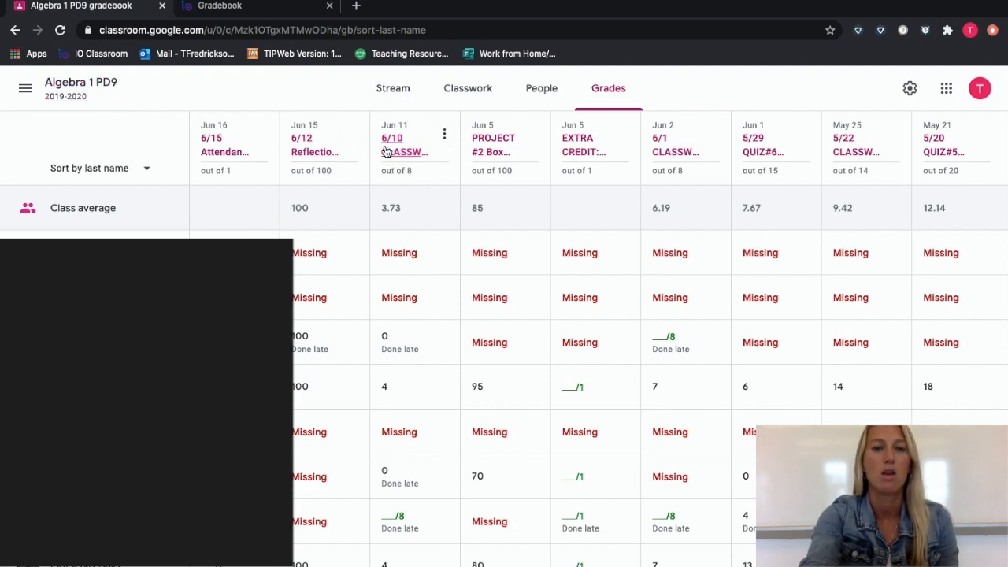
Switch from the Algebra 1 PD9 Grades page to the Skedula gradebook.
click(220, 10)
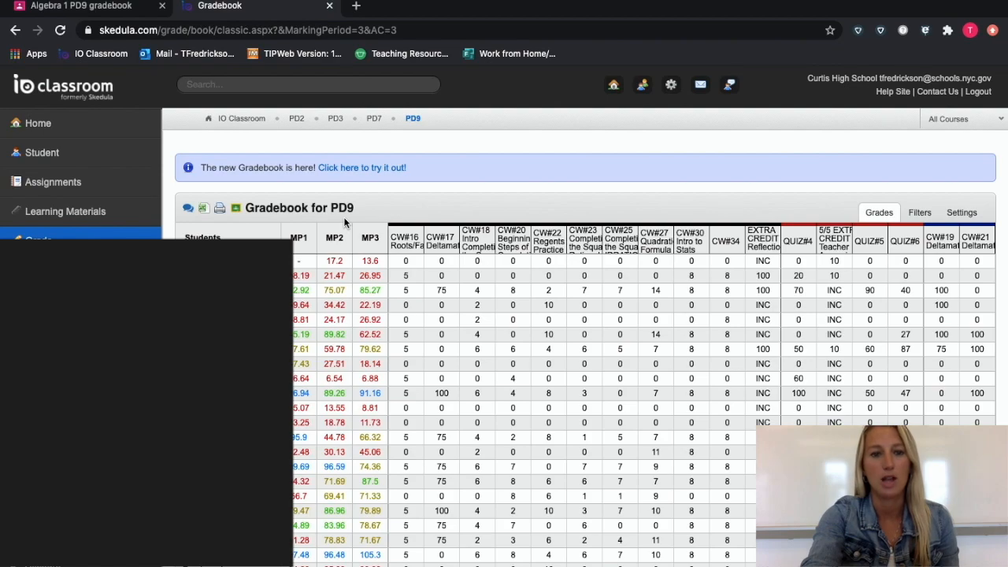
mouse_move(242, 206)
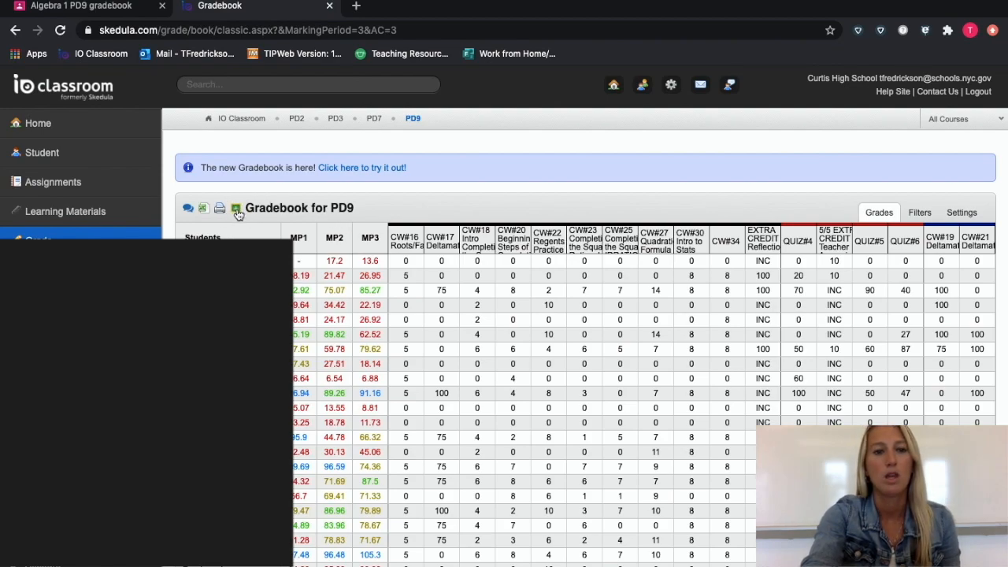
mouse_move(235, 208)
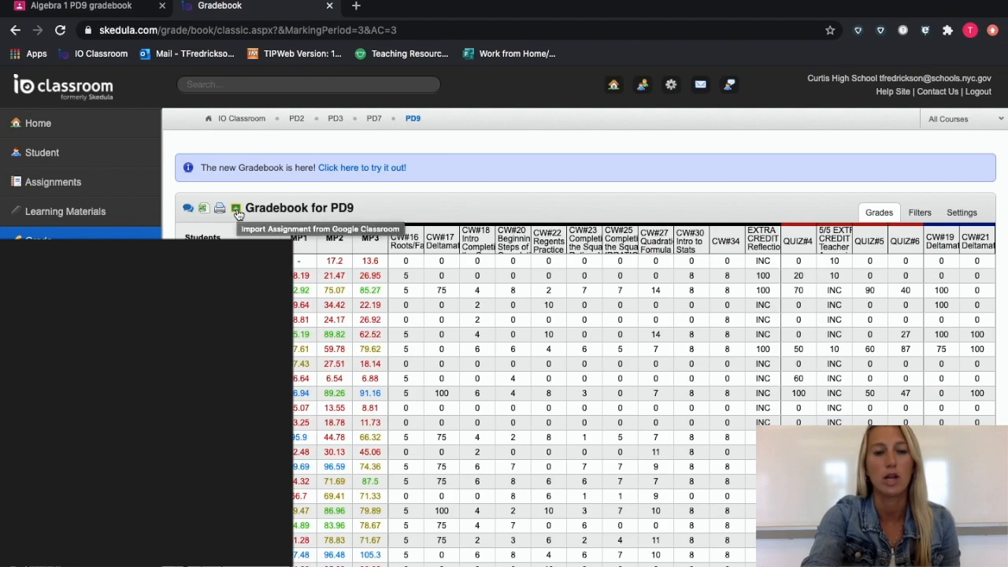
Start a Google Classroom import for Algebra 1 PD9's 6/10 CLASSWORK#34 Correlation Coefficient assignment.
click(237, 207)
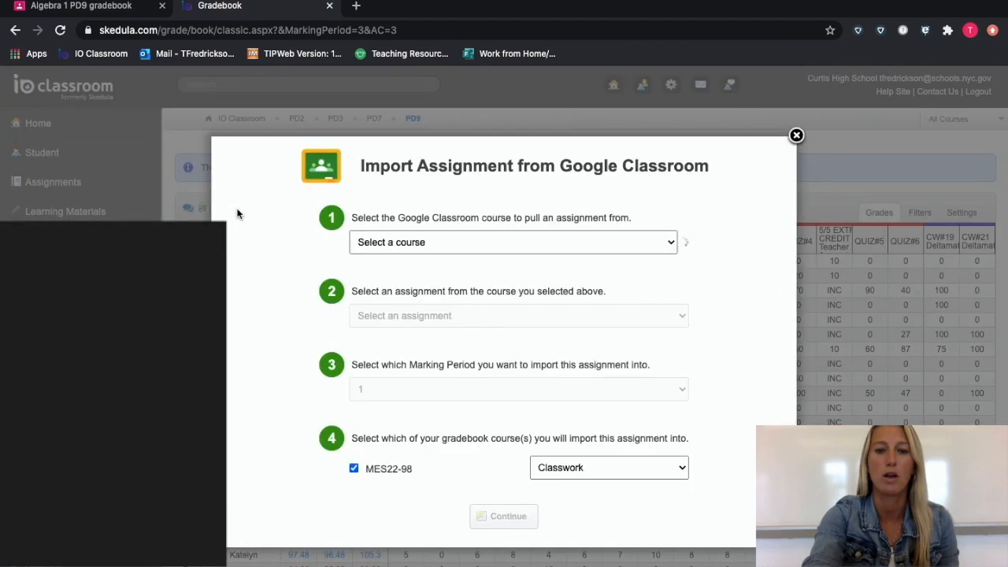
click(513, 242)
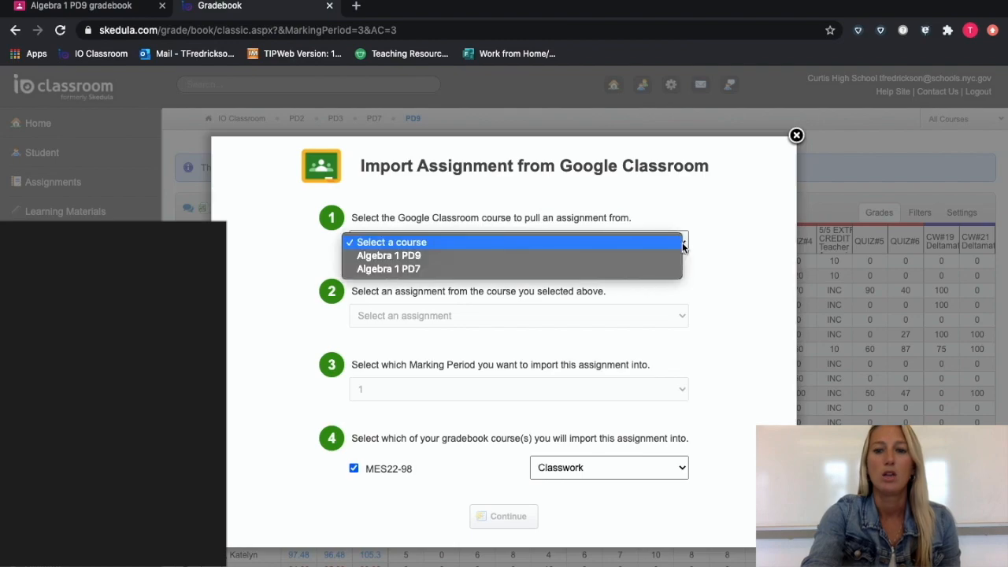
mouse_move(669, 261)
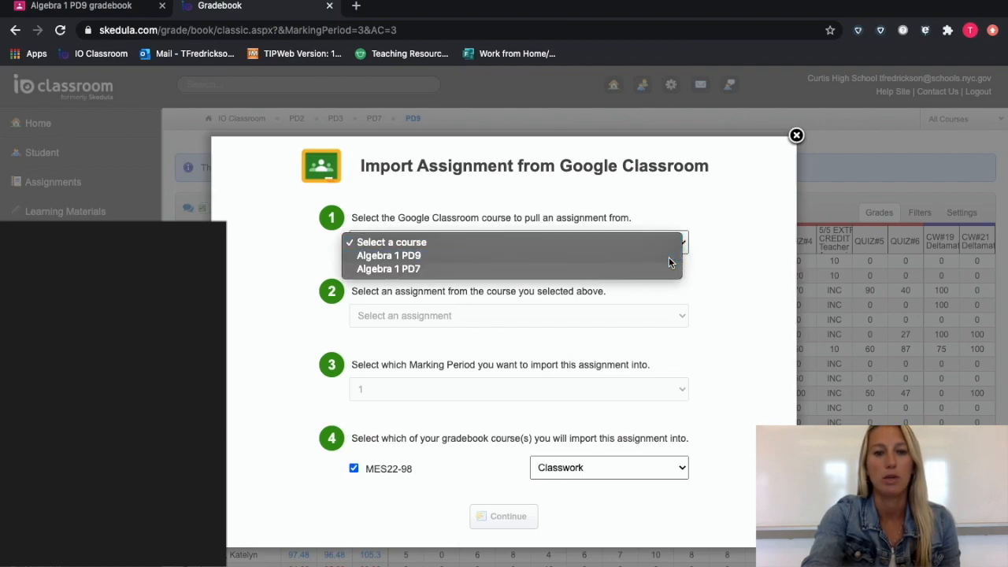
click(388, 255)
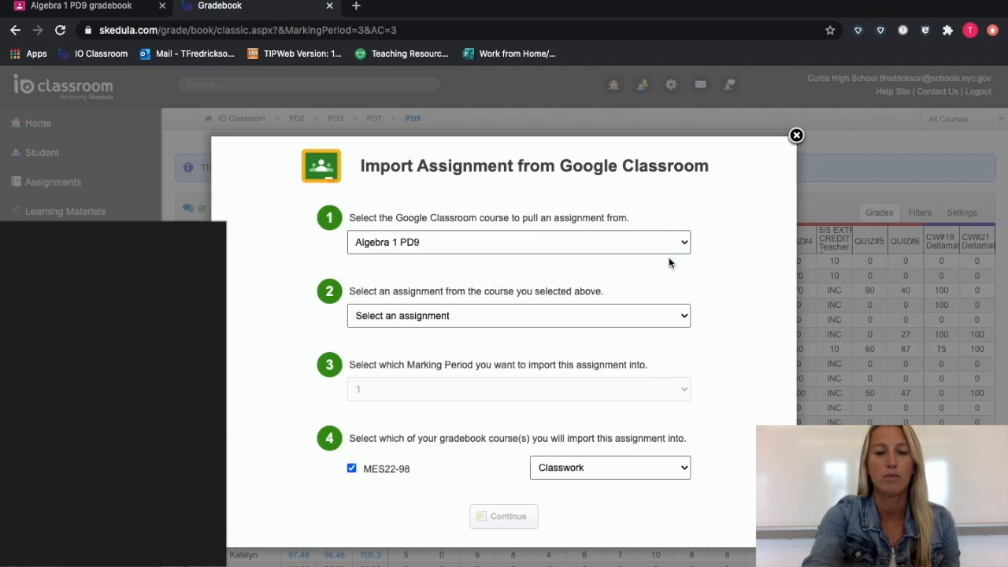
click(518, 314)
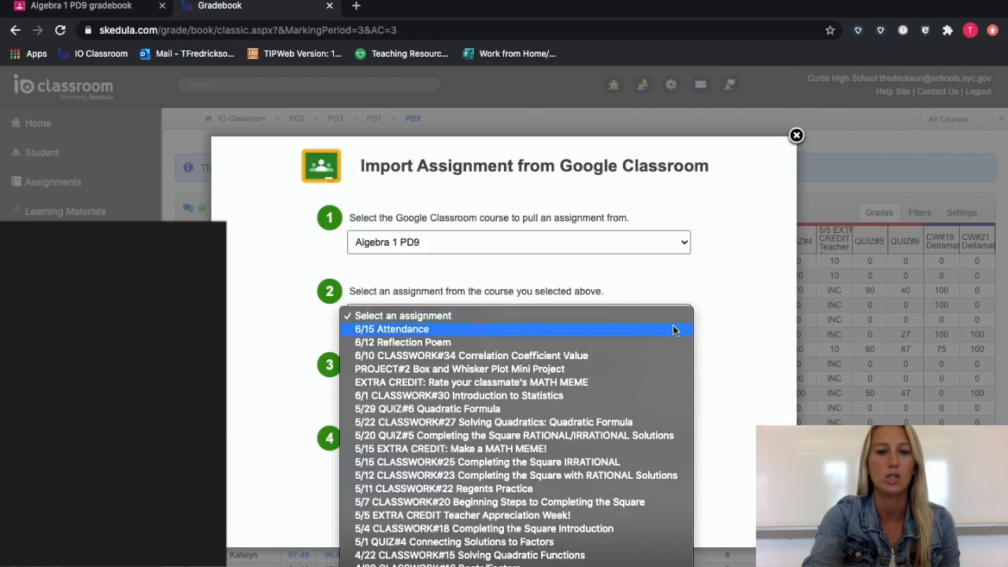
click(469, 356)
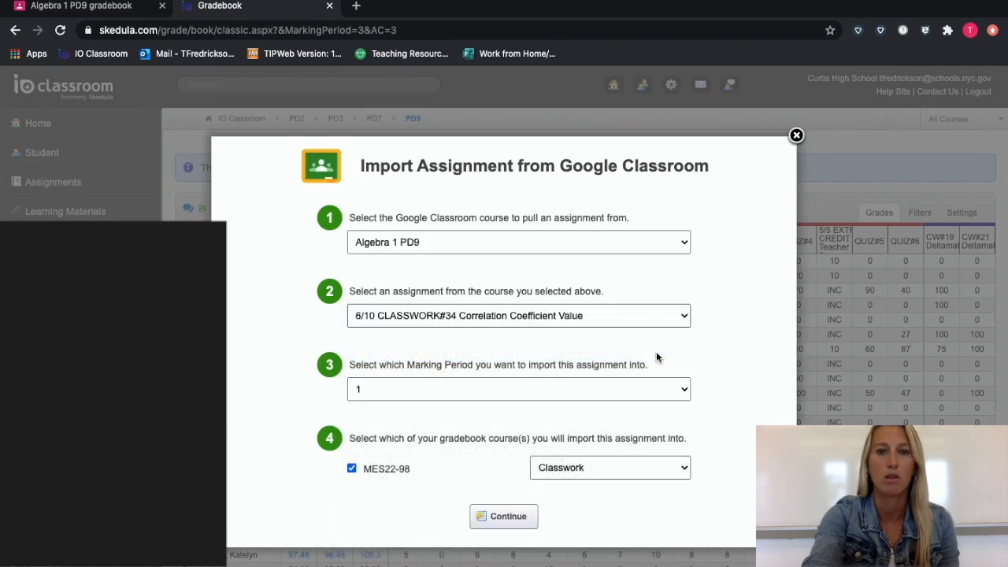
Set the import to marking period 3 with the Classwork grade category.
click(519, 388)
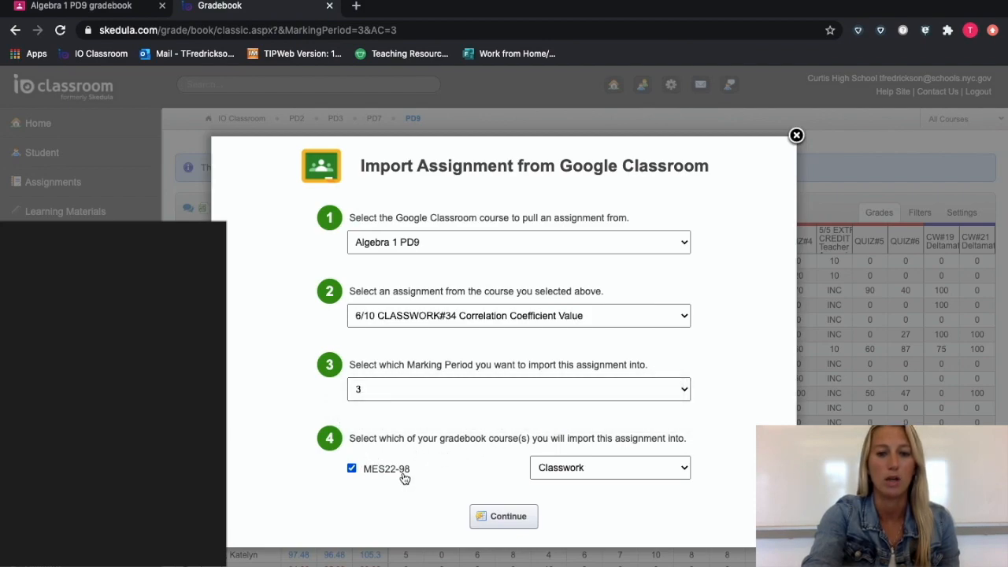
click(609, 466)
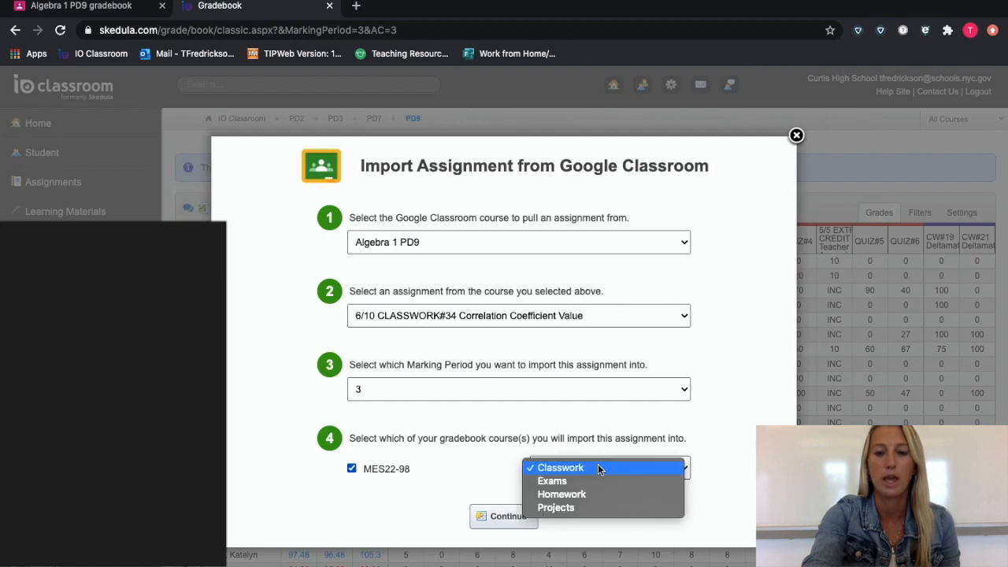
click(504, 516)
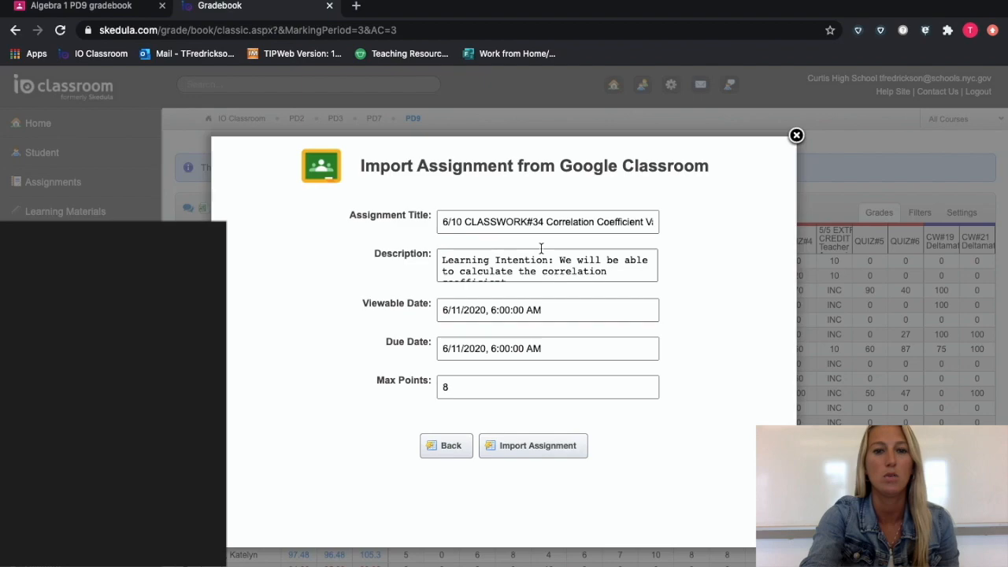
mouse_move(437, 242)
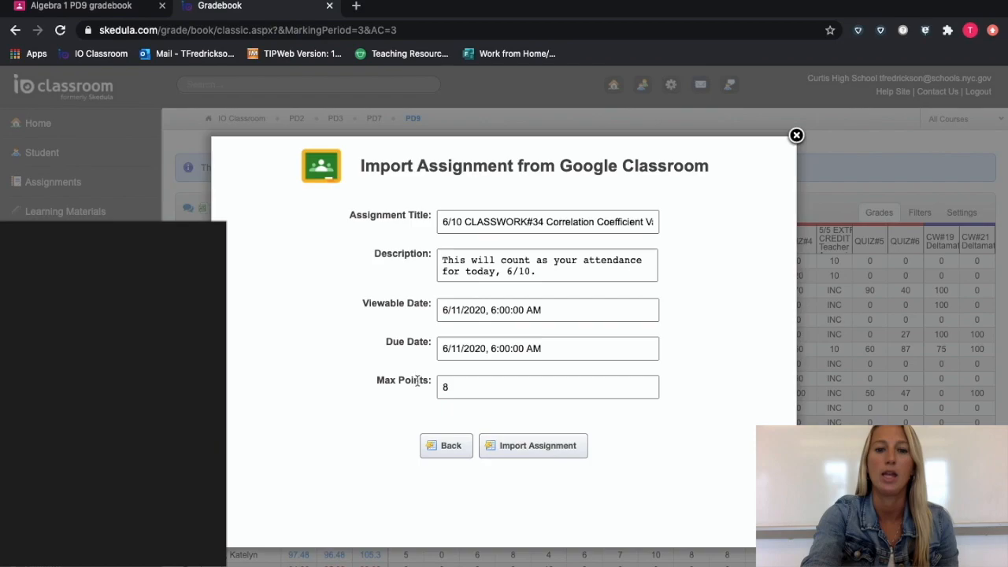
mouse_move(599, 422)
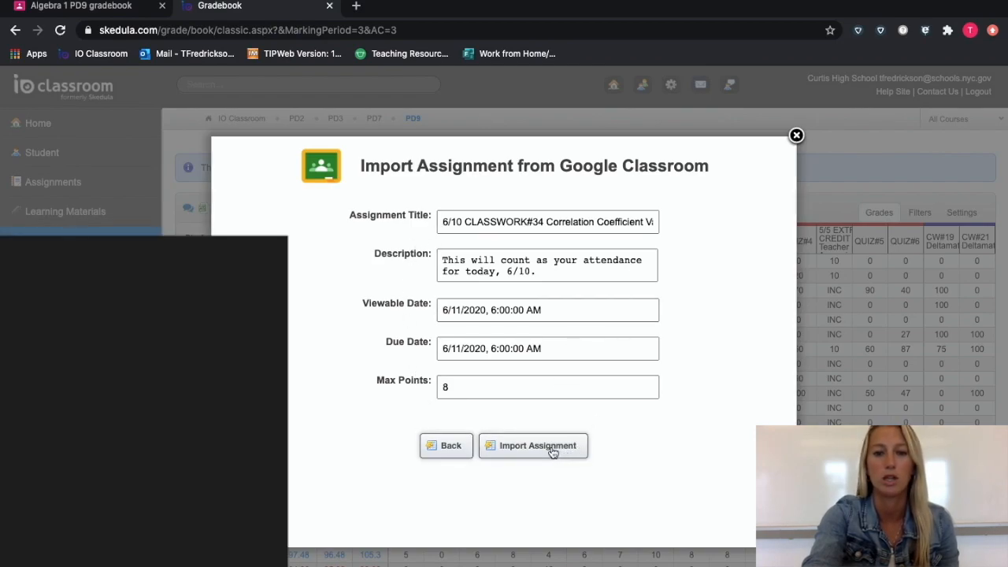
Import the assignment, adding a scored 6/10 CLASSWORK#34 column to the PD9 gradebook.
click(532, 446)
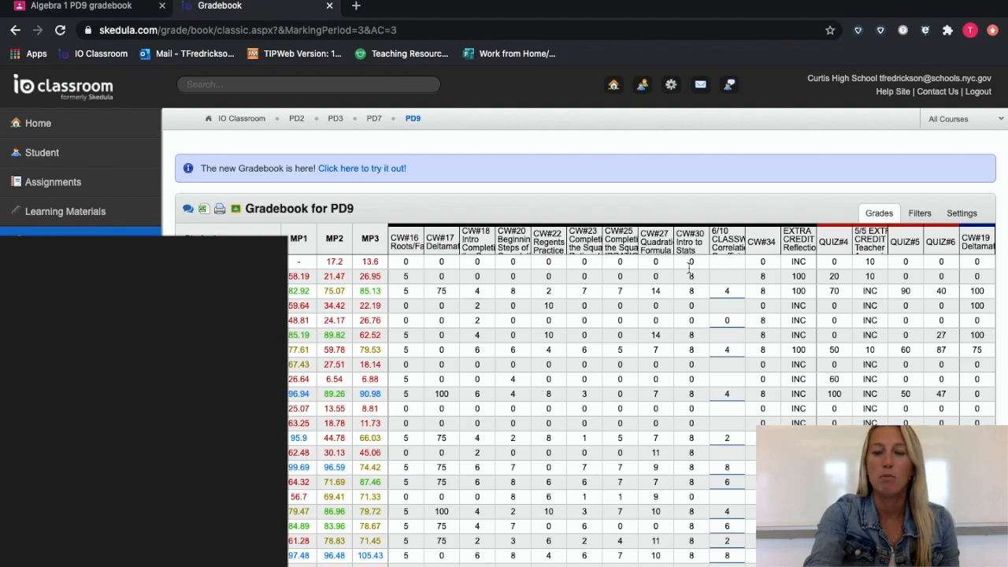
mouse_move(726, 238)
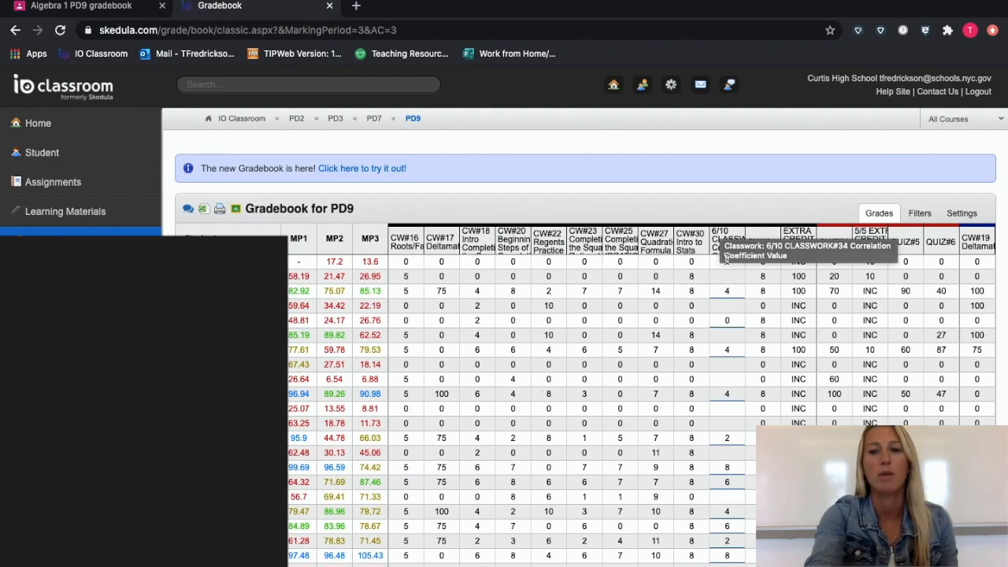